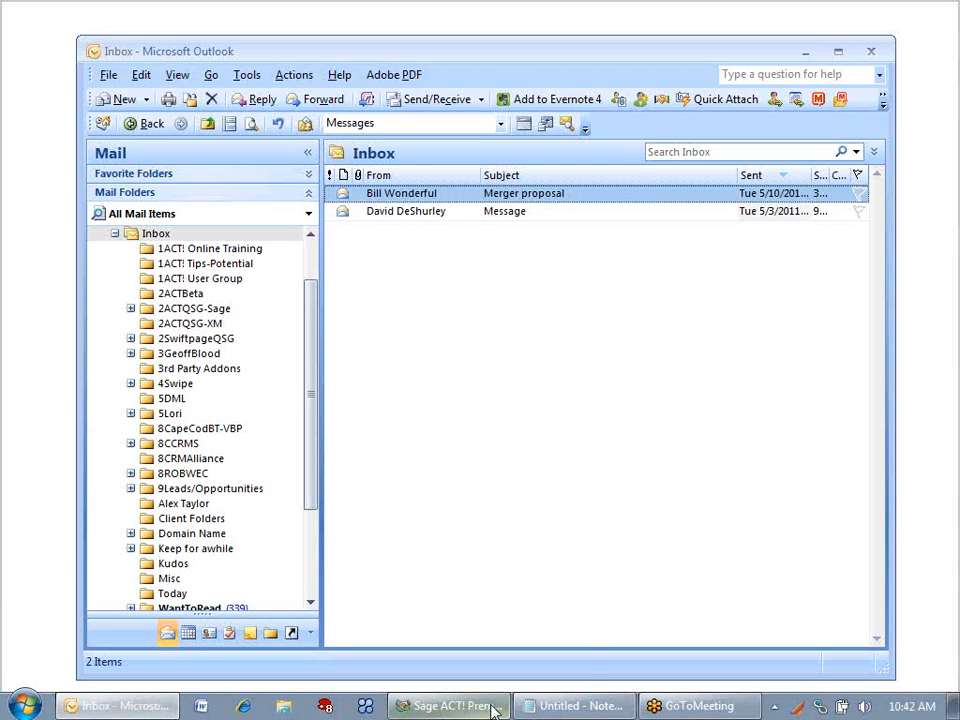
pyautogui.moveTo(448, 706)
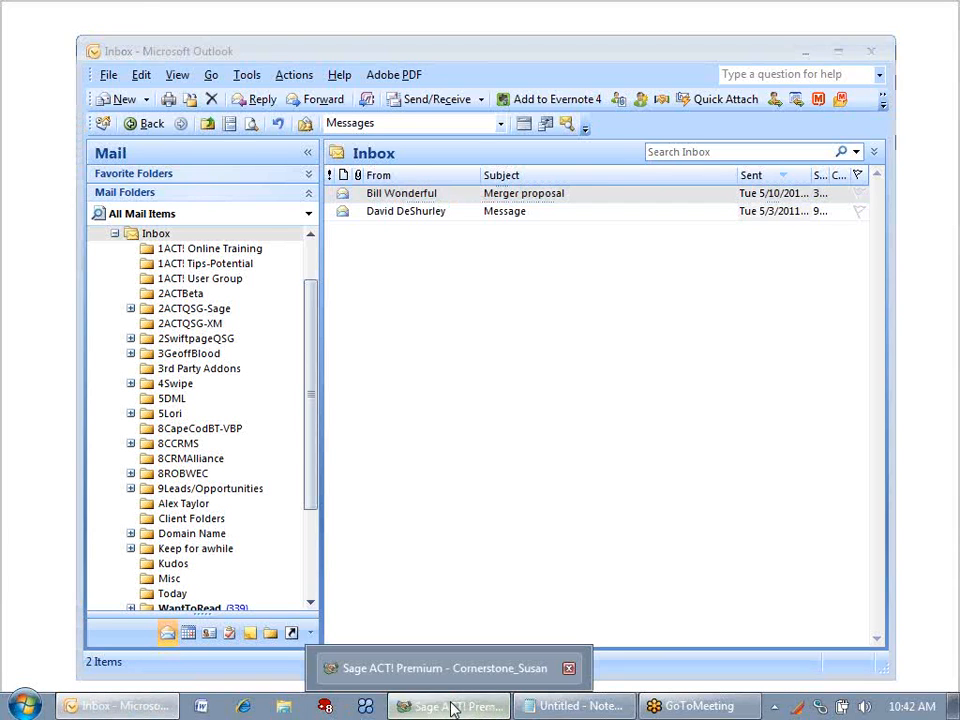
# In Sage ACT!, run a Lookup Contains search for 'wonderful'
pyautogui.click(449, 706)
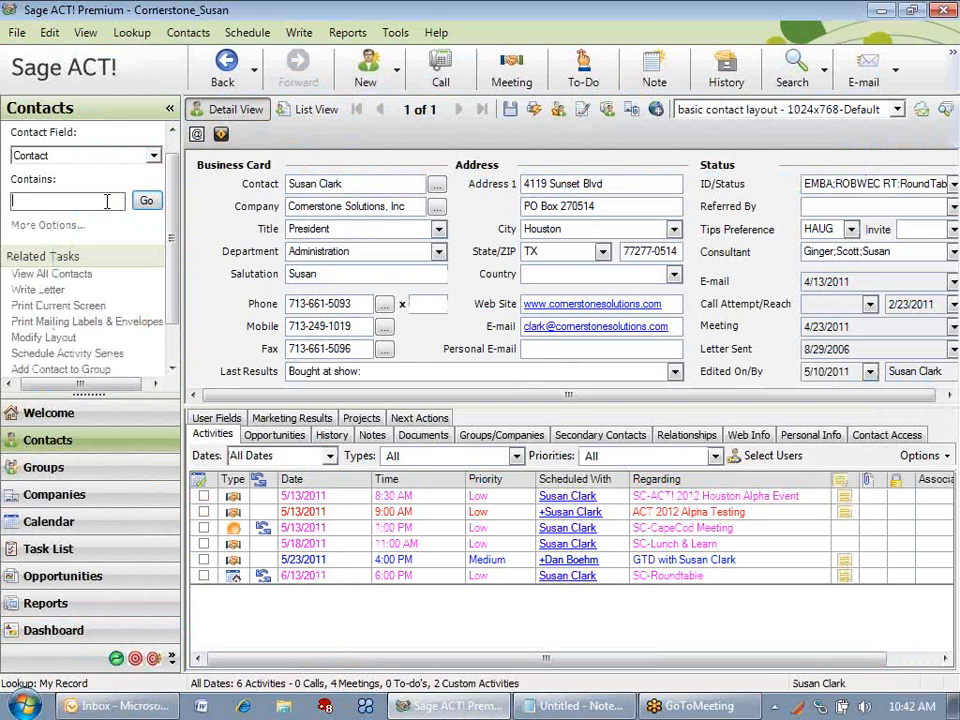
pyautogui.write('wonderful')
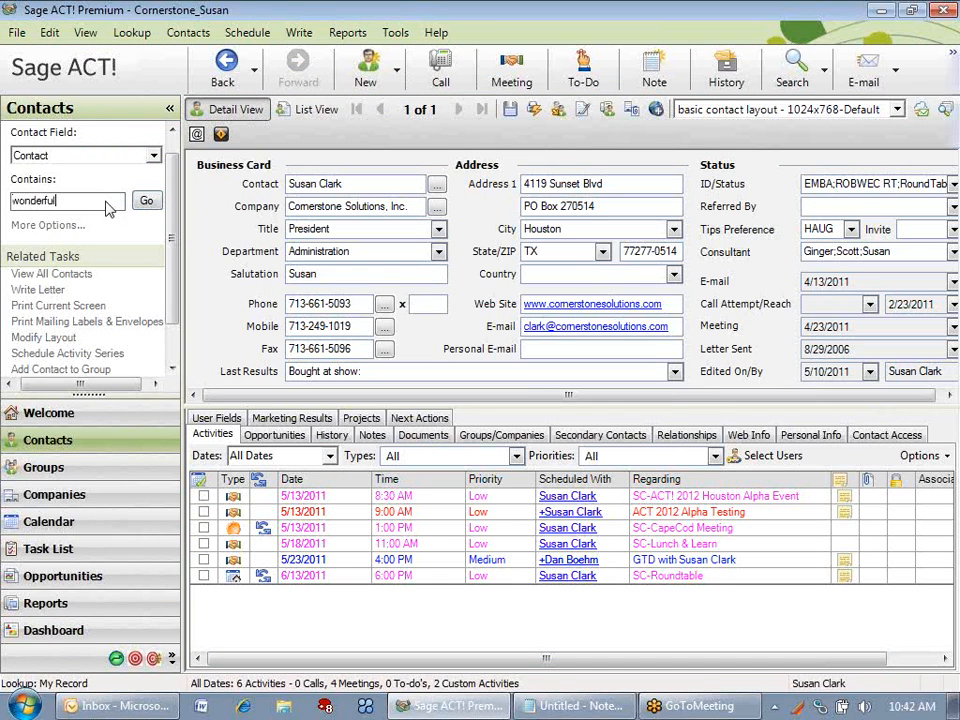
pyautogui.click(147, 200)
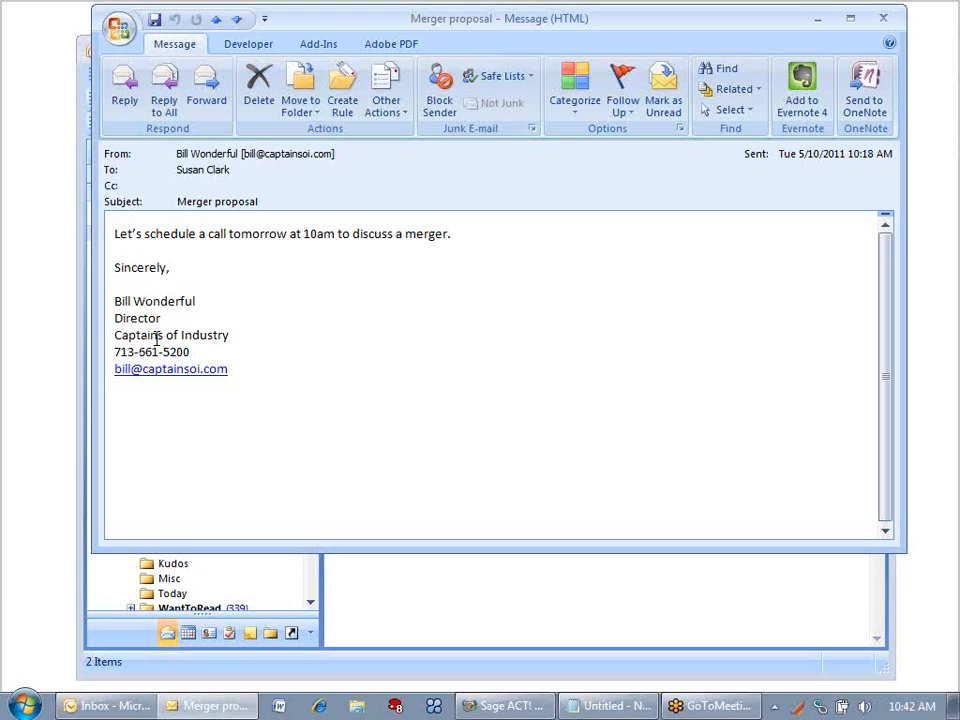
pyautogui.doubleClick(151, 351)
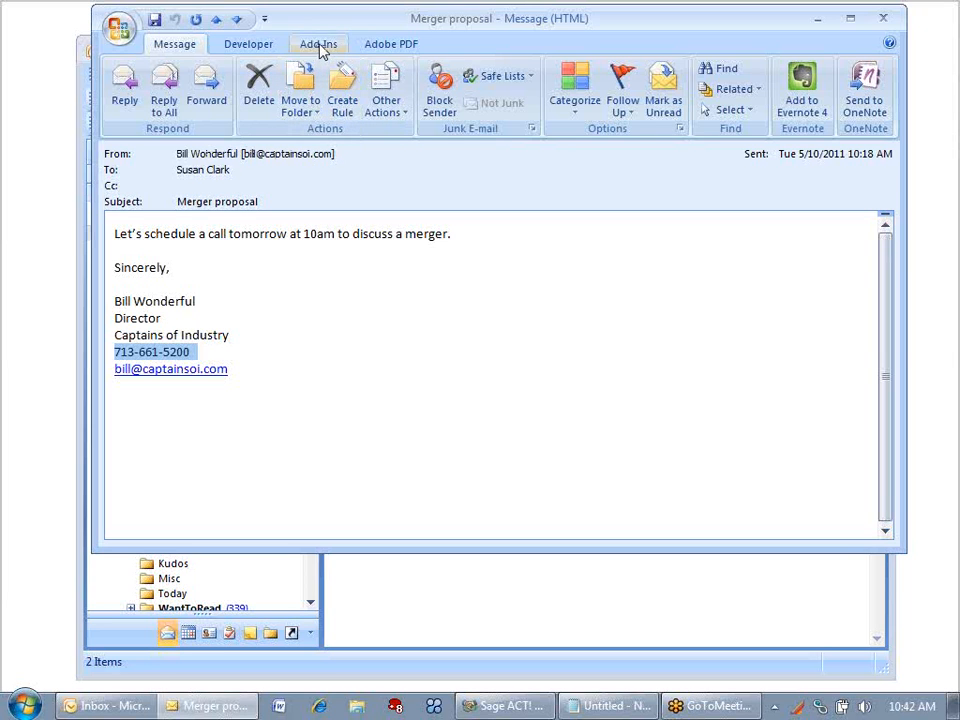
pyautogui.click(318, 43)
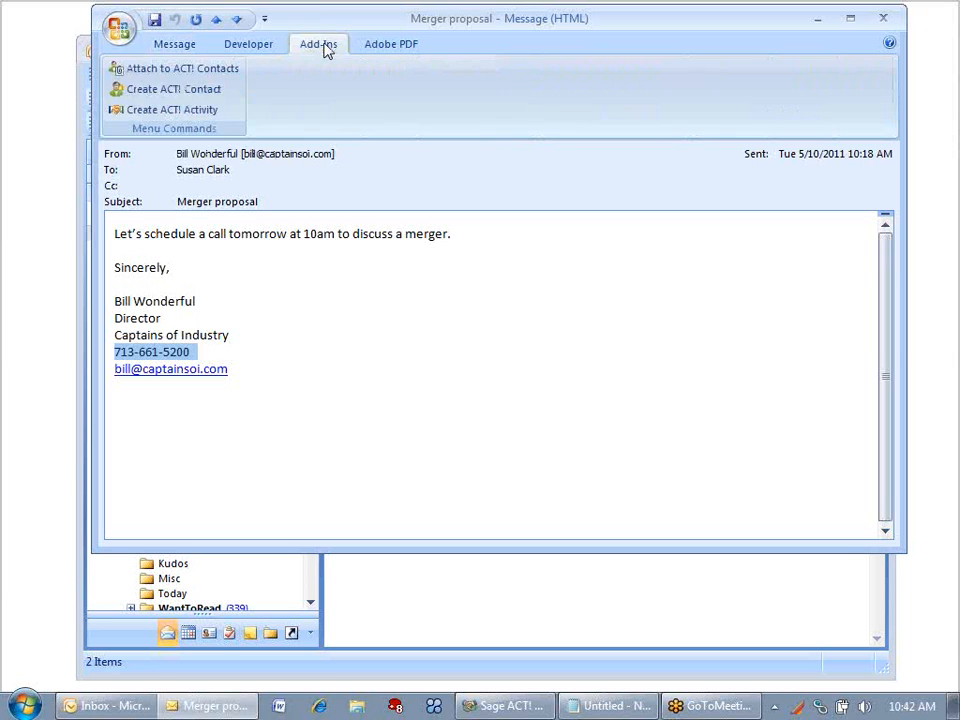
pyautogui.moveTo(173, 68)
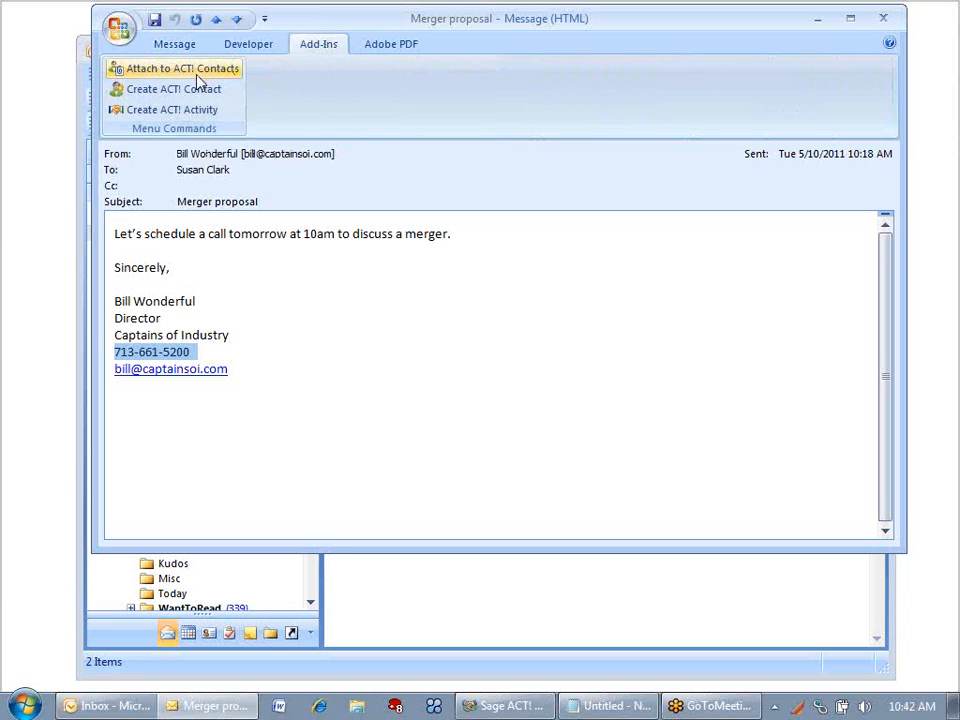
pyautogui.moveTo(175, 89)
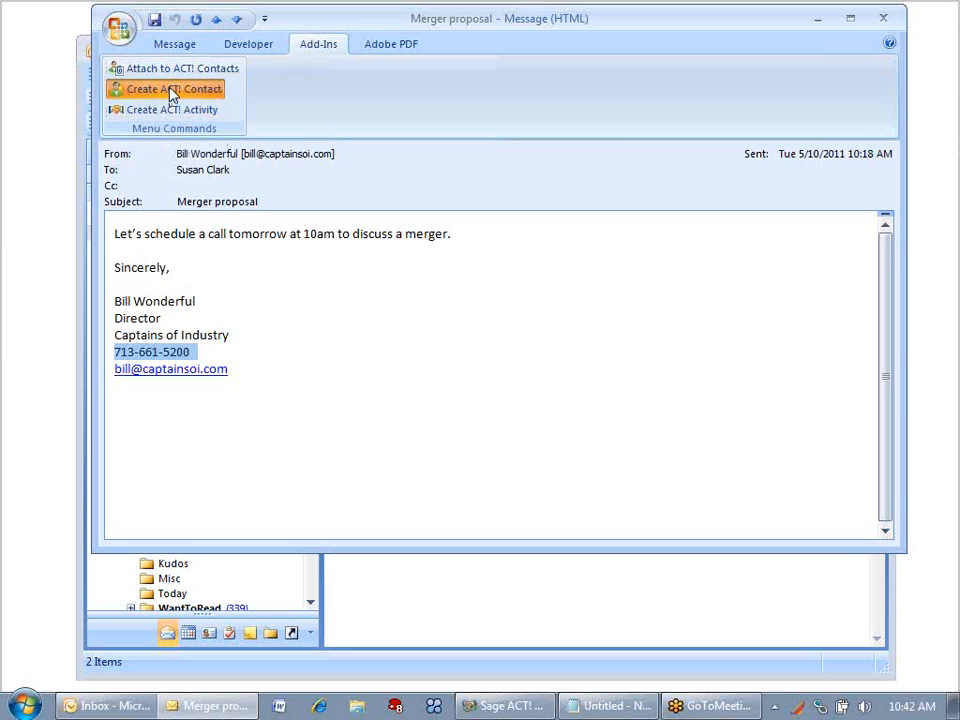
pyautogui.click(170, 89)
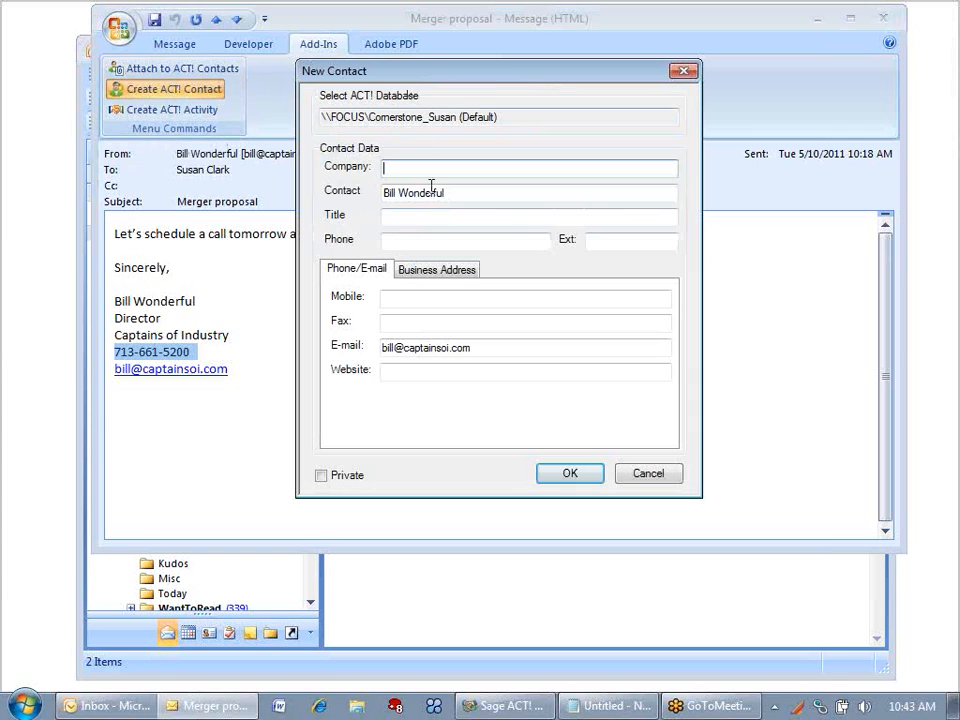
pyautogui.write('Captains of Industry')
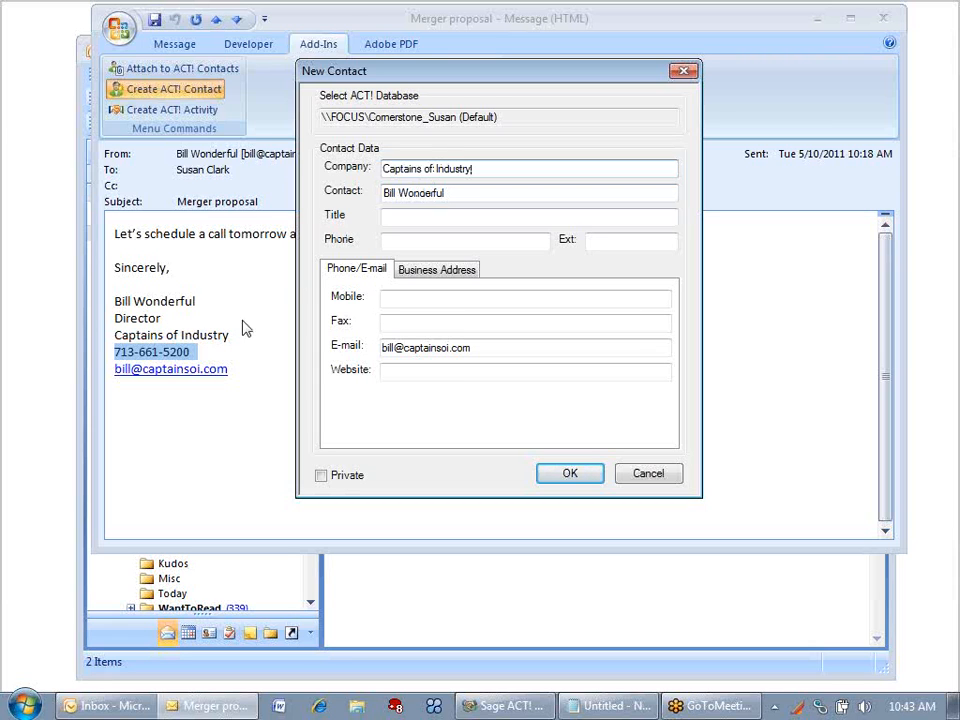
pyautogui.moveTo(160, 320)
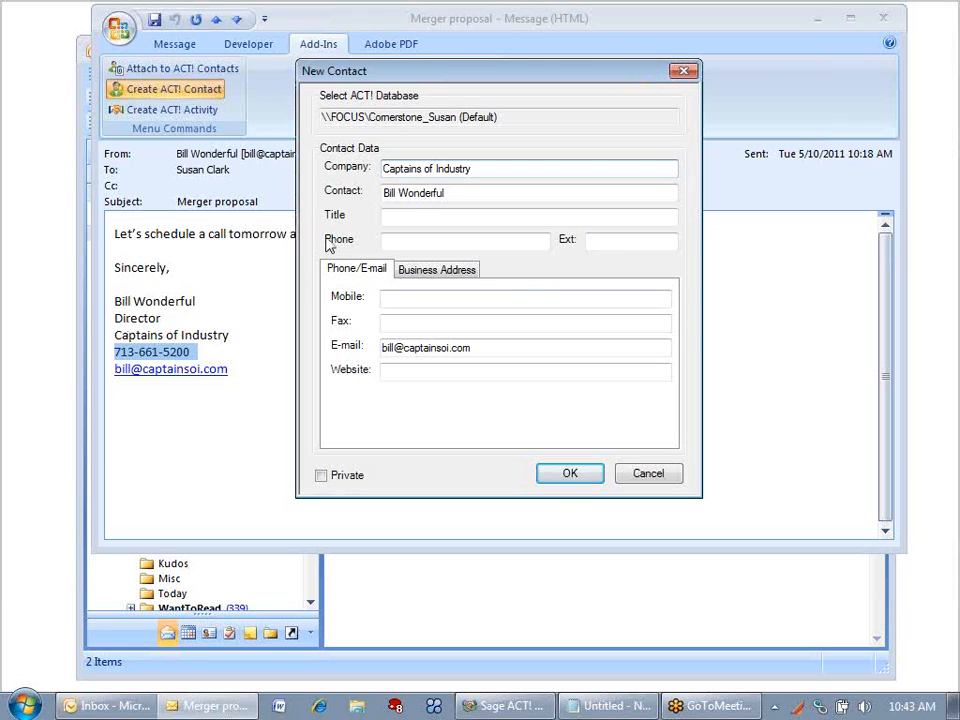
pyautogui.write('D')
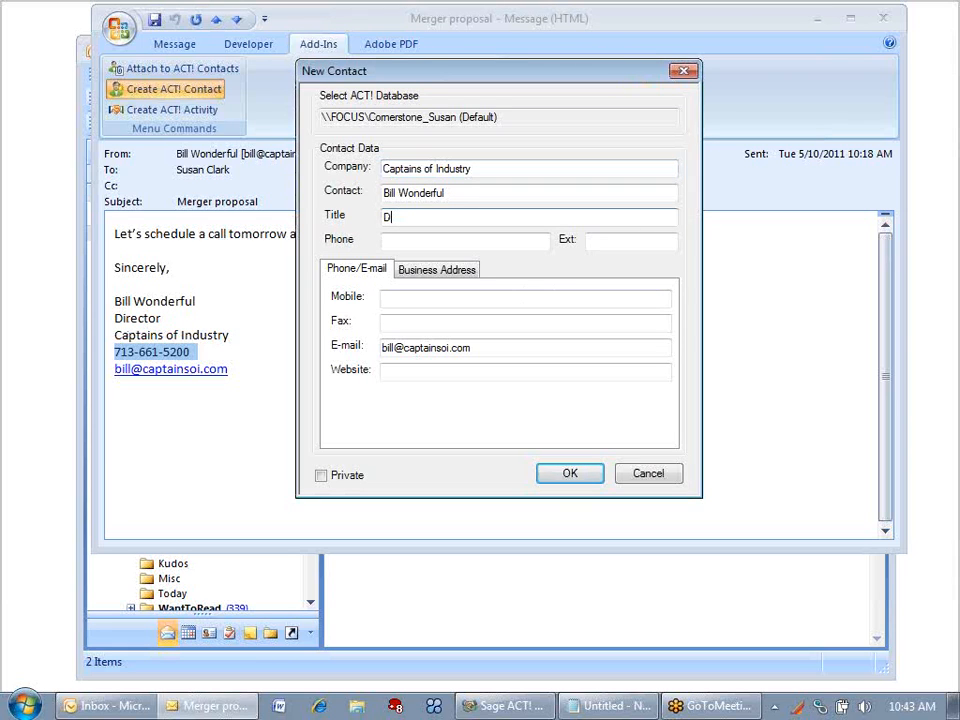
pyautogui.write('irector')
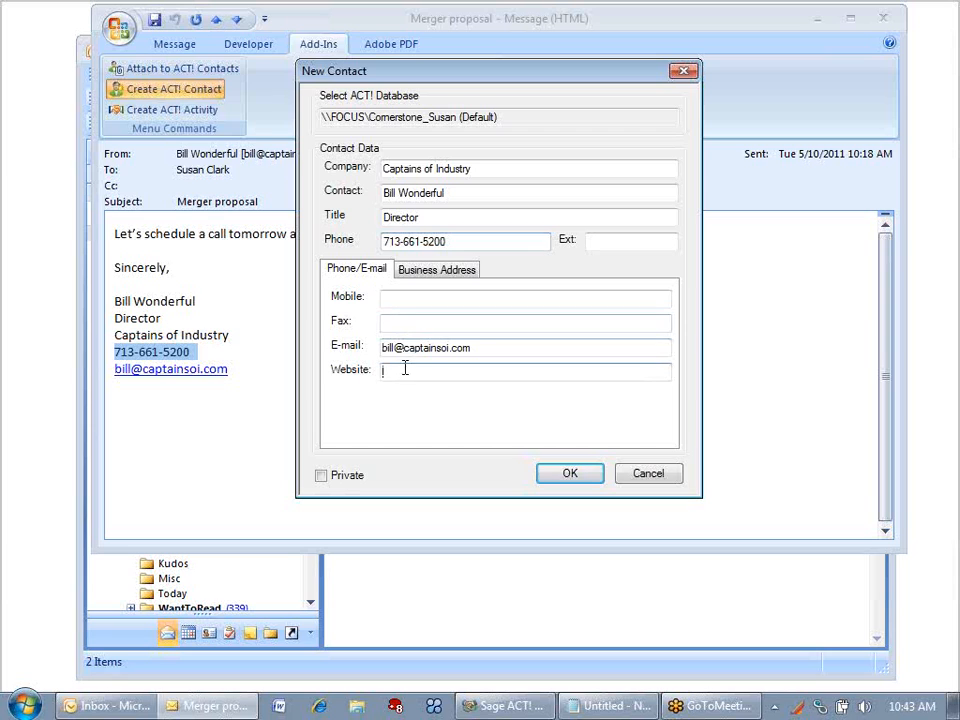
pyautogui.write('www.captain')
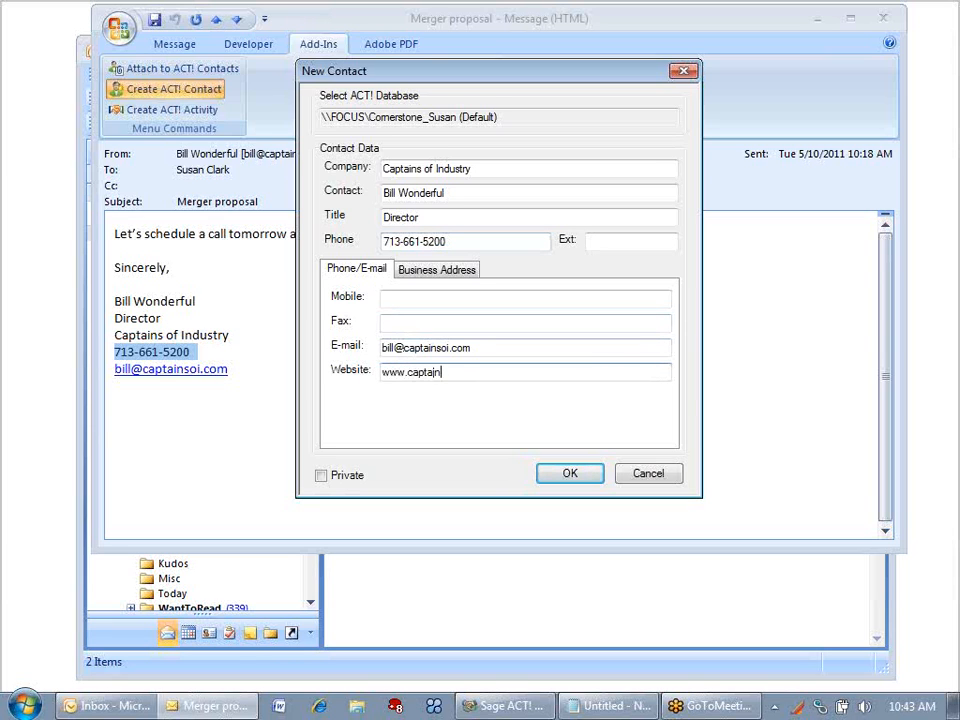
pyautogui.write('soi.c')
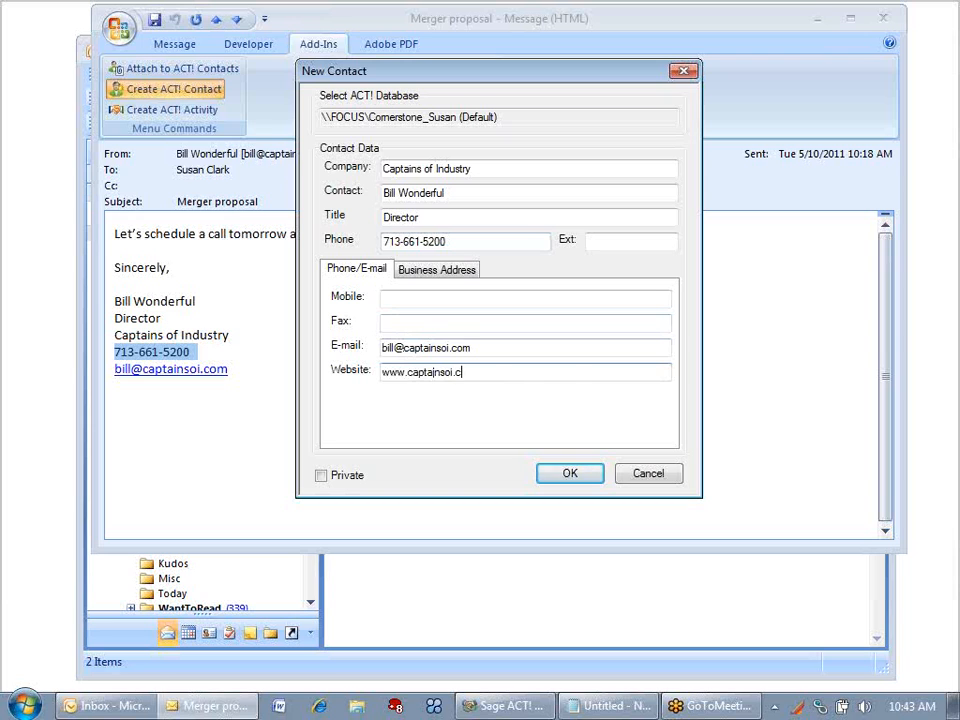
# Check the business address details, then save Bill Wonderful and dismiss the confirmation
pyautogui.click(436, 268)
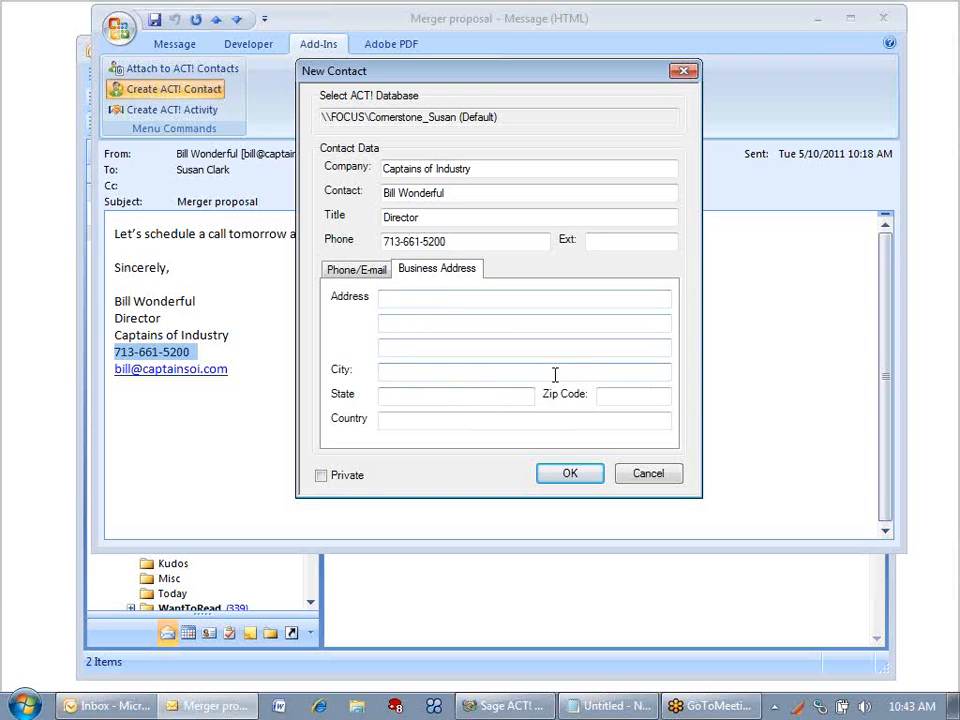
pyautogui.click(355, 268)
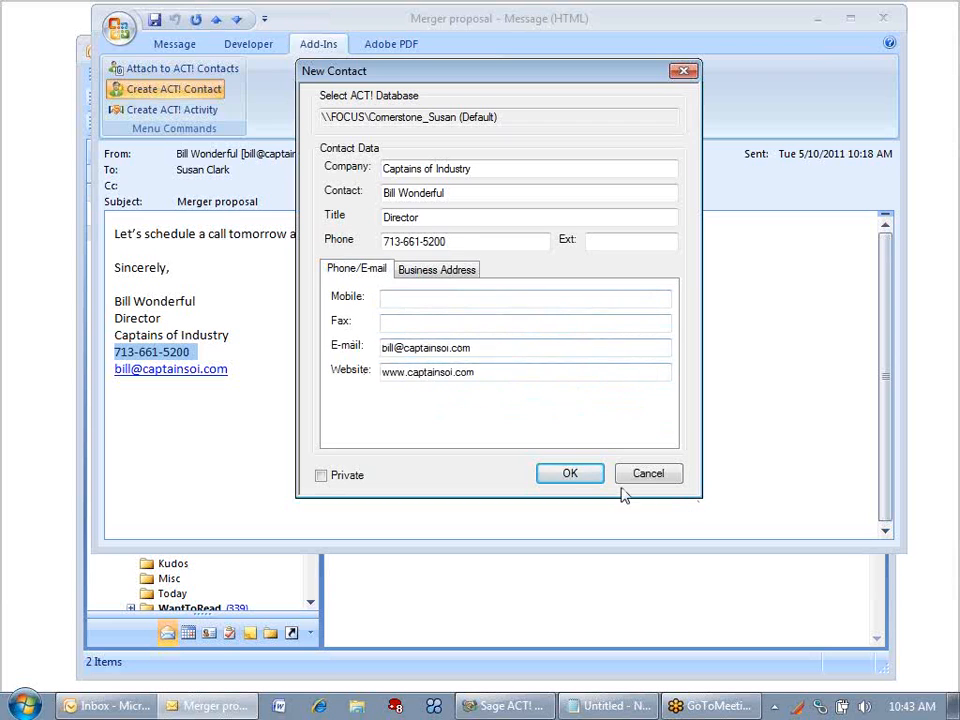
pyautogui.click(570, 473)
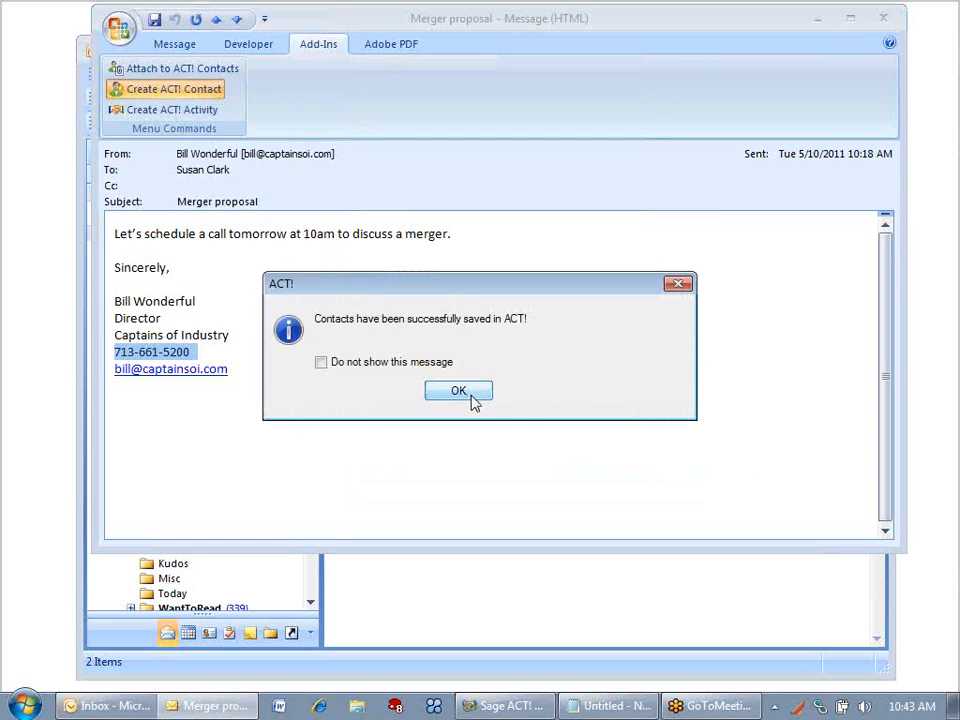
pyautogui.click(458, 390)
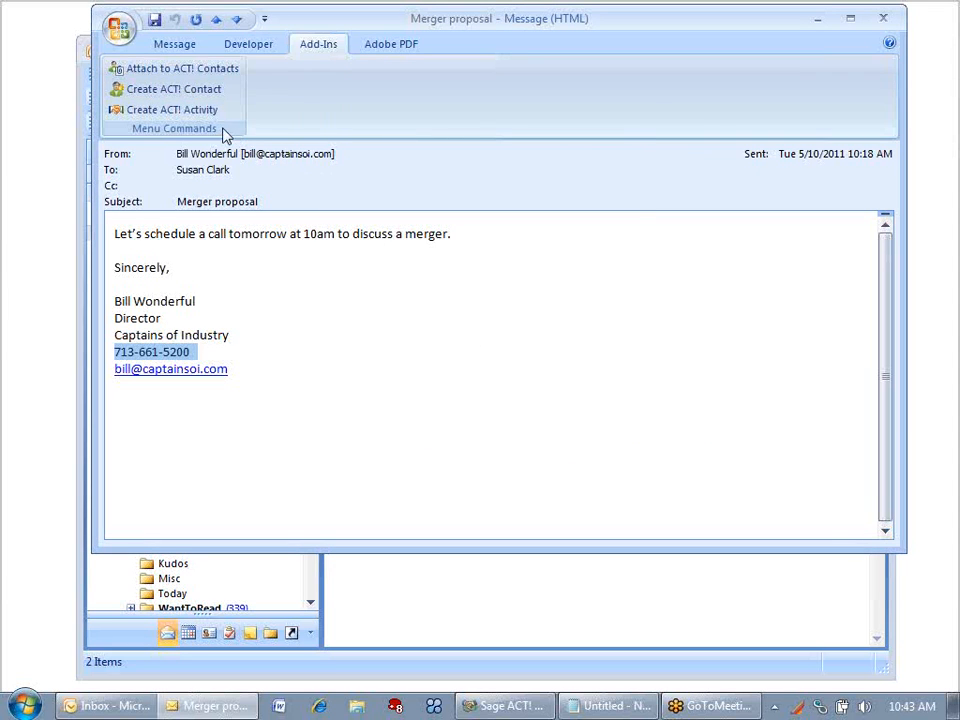
pyautogui.moveTo(170, 109)
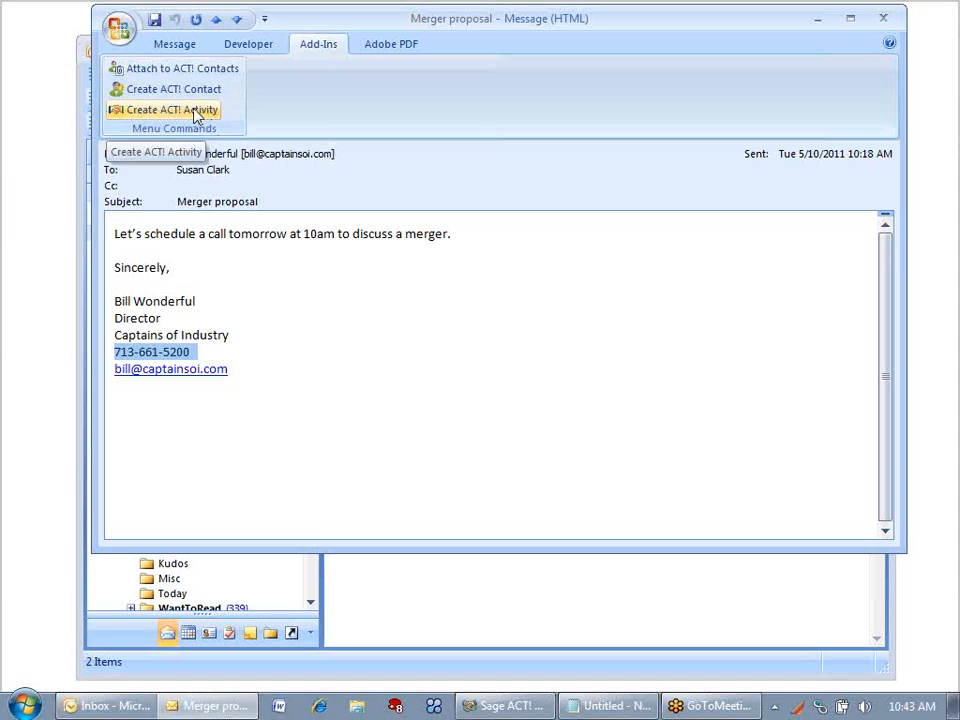
# Create an ACT! Call activity on 5/11/2011 at 10:00 AM for 30 minutes
pyautogui.click(169, 109)
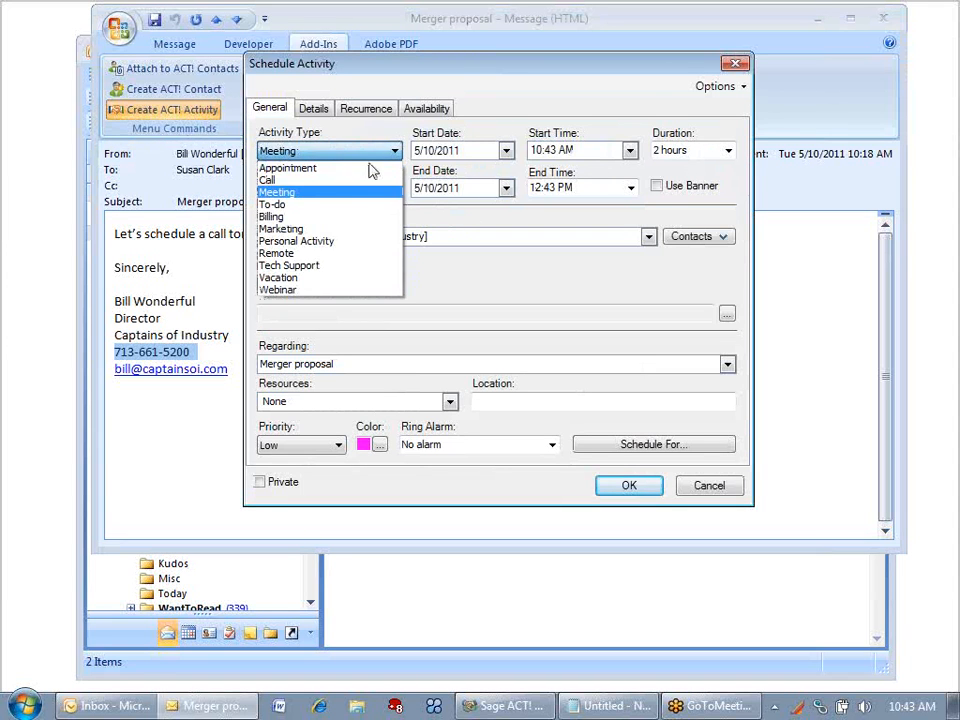
pyautogui.click(267, 180)
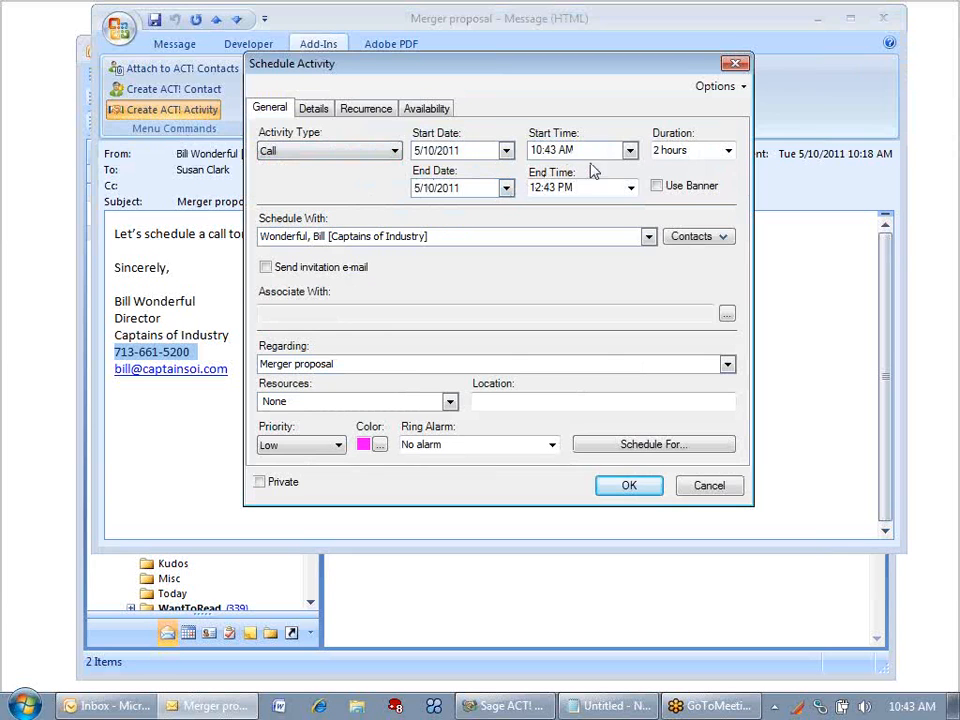
pyautogui.click(505, 150)
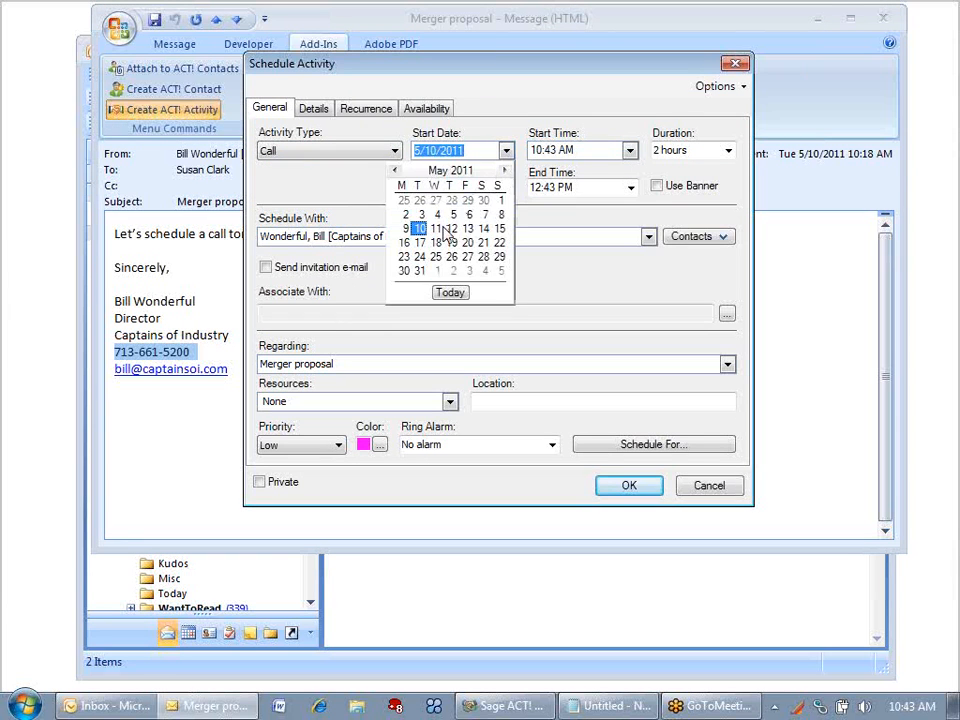
pyautogui.click(435, 228)
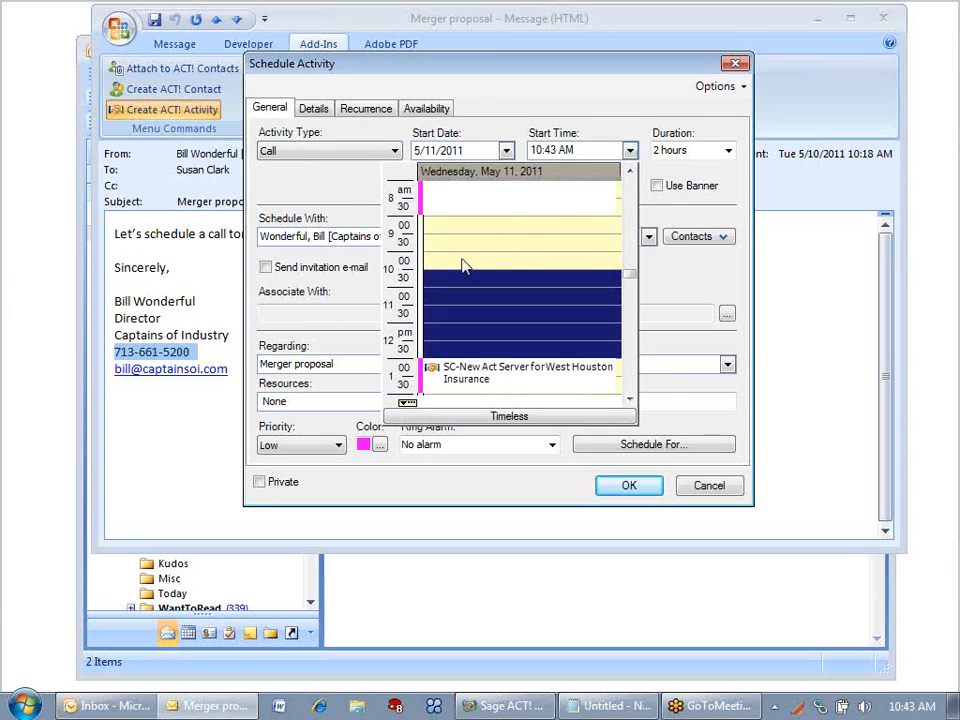
pyautogui.click(727, 150)
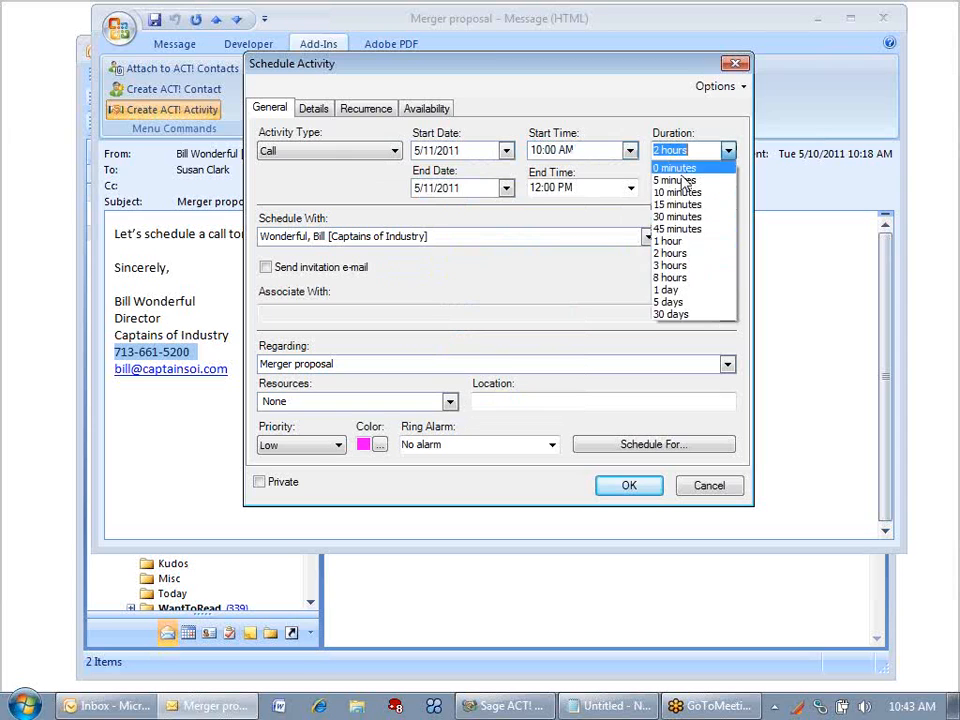
pyautogui.click(678, 216)
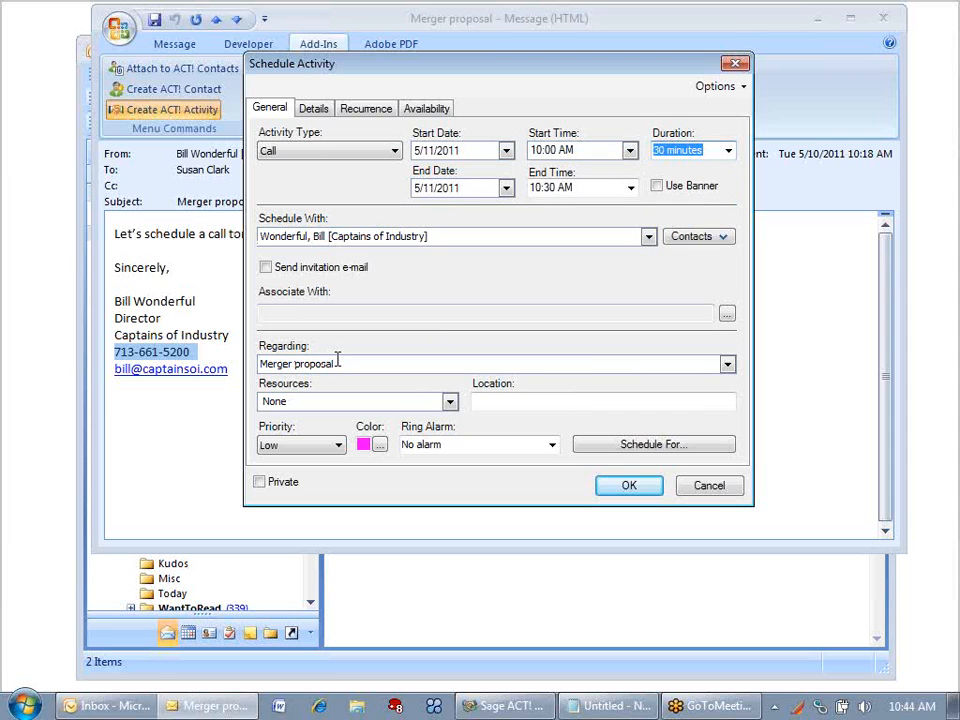
pyautogui.click(314, 108)
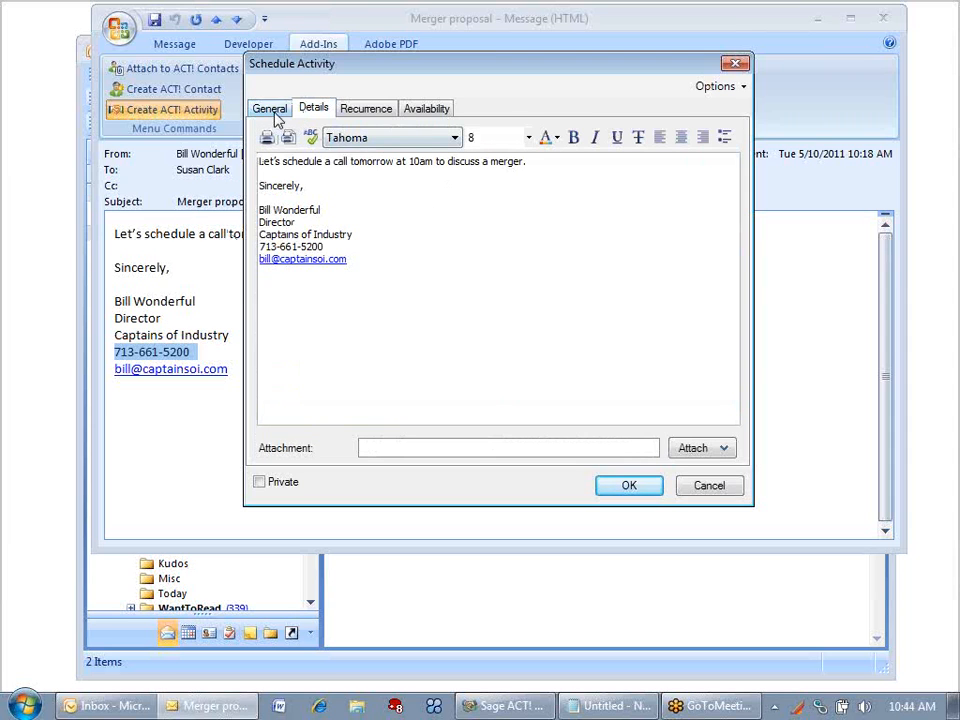
pyautogui.click(269, 108)
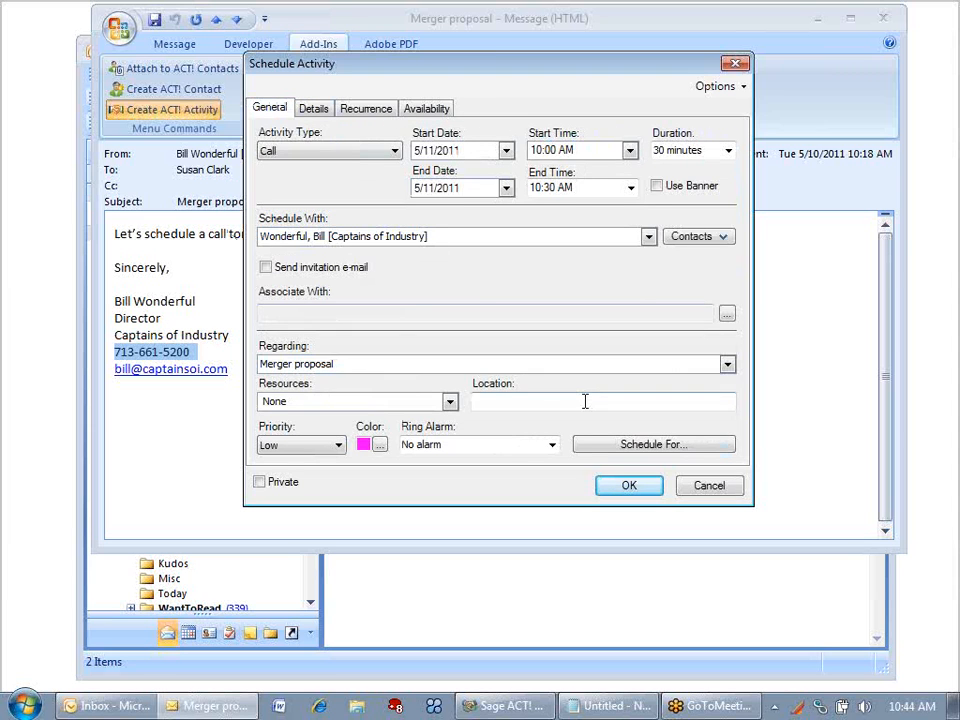
pyautogui.moveTo(667, 540)
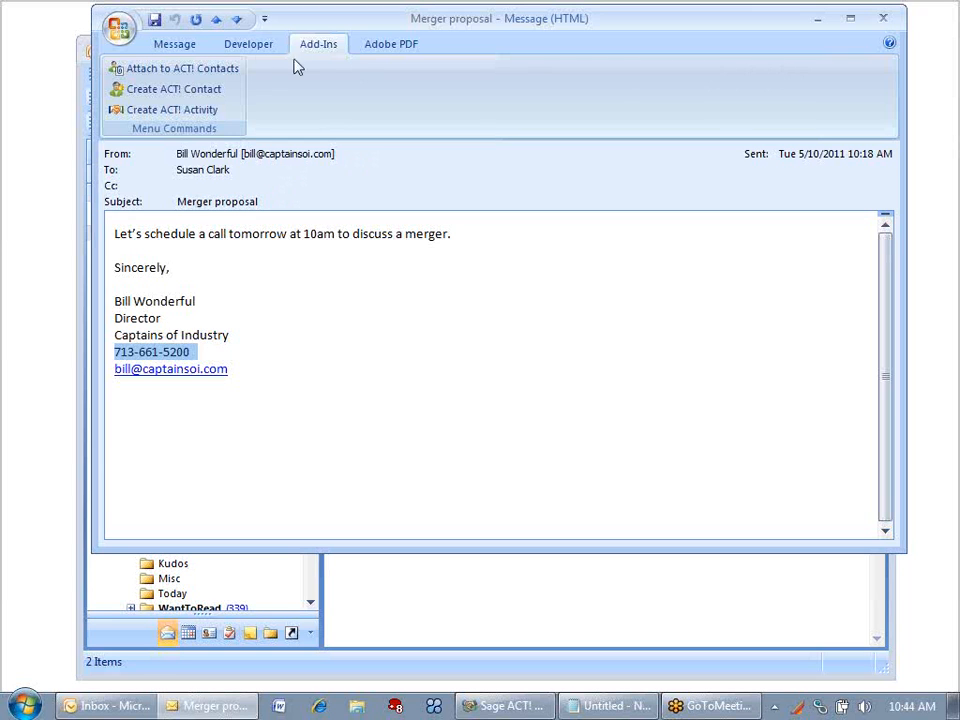
pyautogui.moveTo(173, 68)
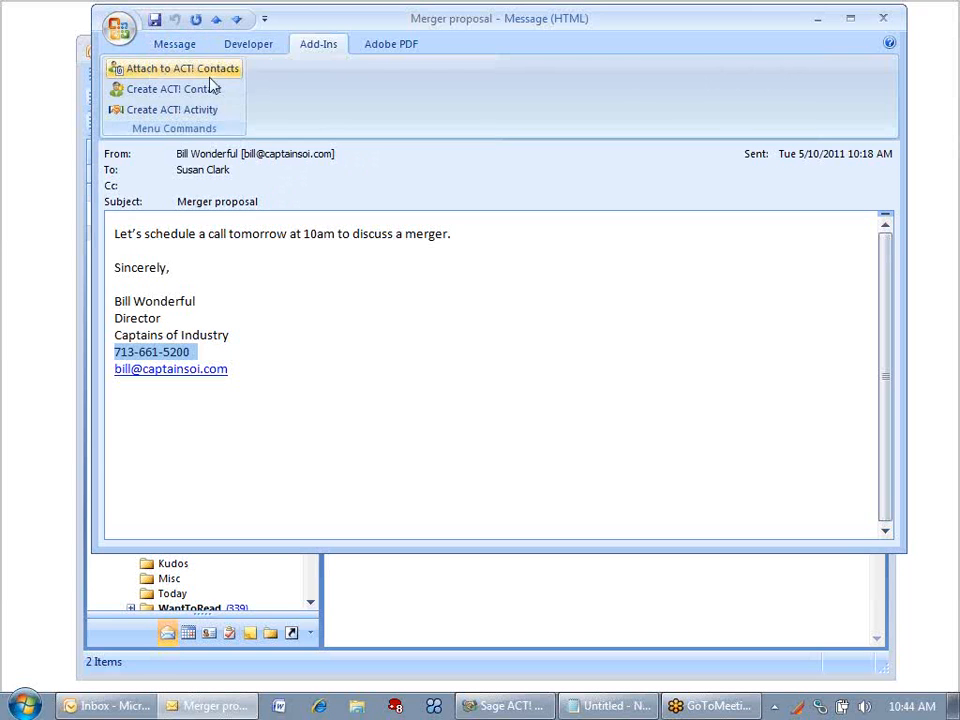
# Send Bill the reply 'That sound great. I'll give you a call.'
pyautogui.click(175, 43)
pyautogui.write('That sound')
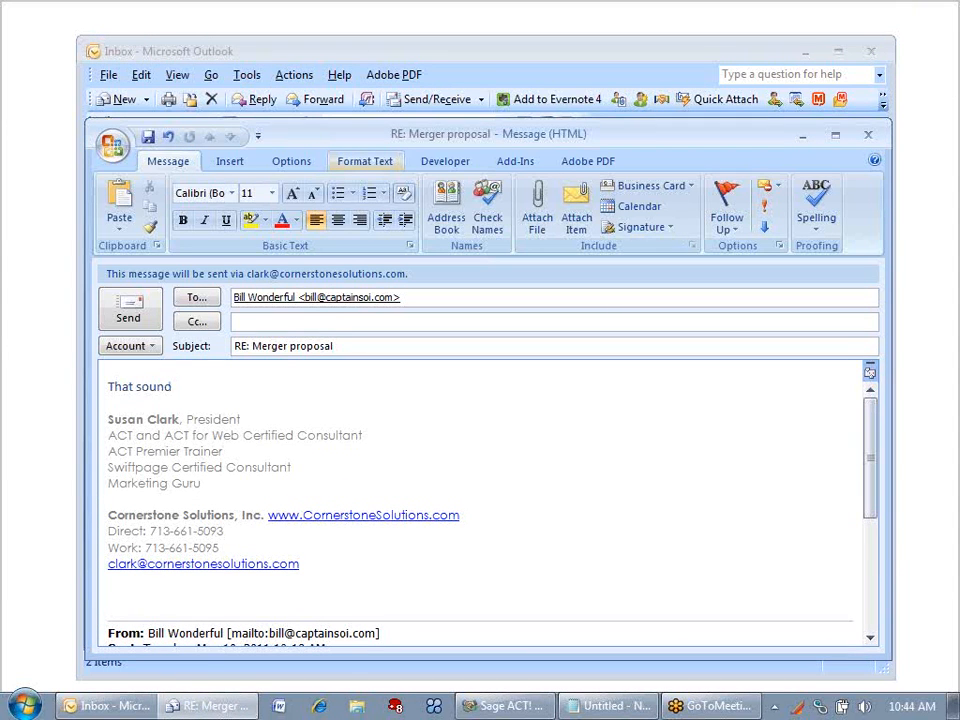
pyautogui.write(",great. I'll give you a call.")
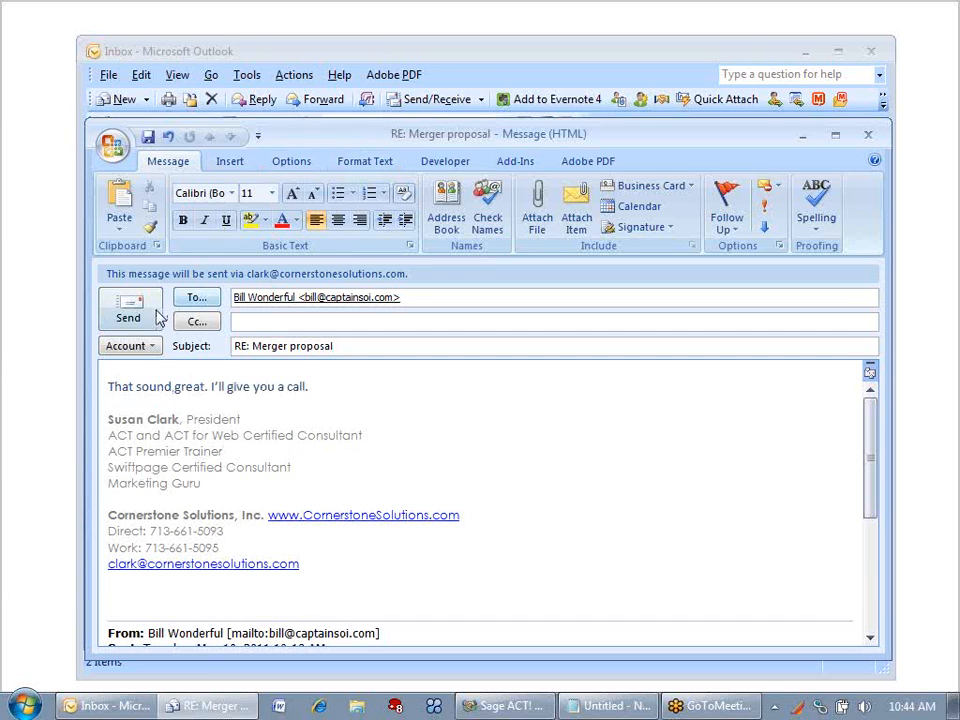
pyautogui.click(127, 310)
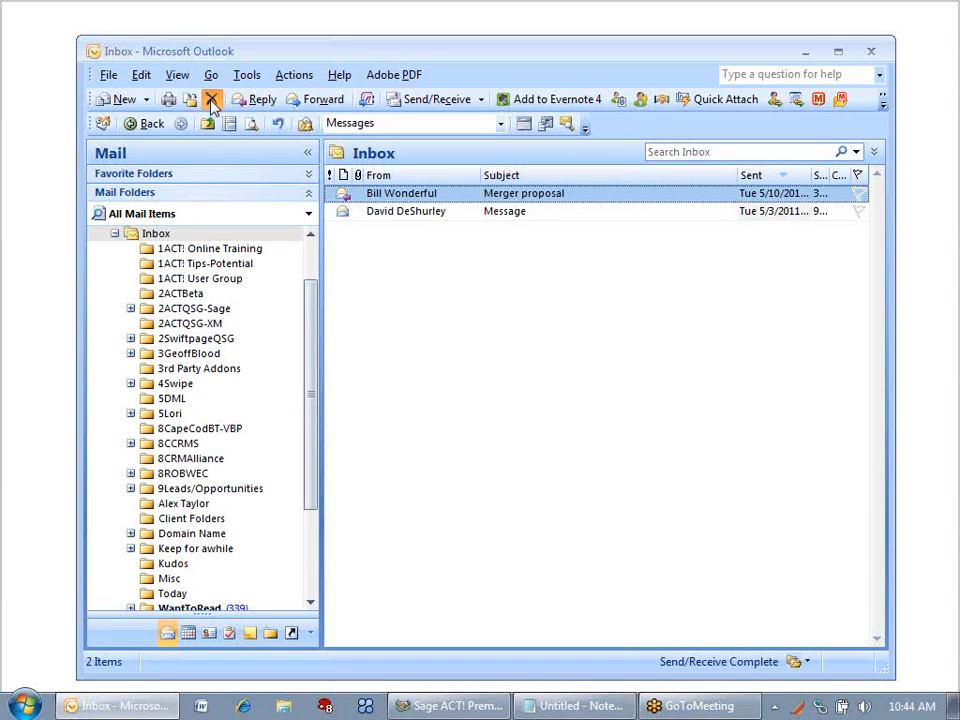
pyautogui.click(211, 99)
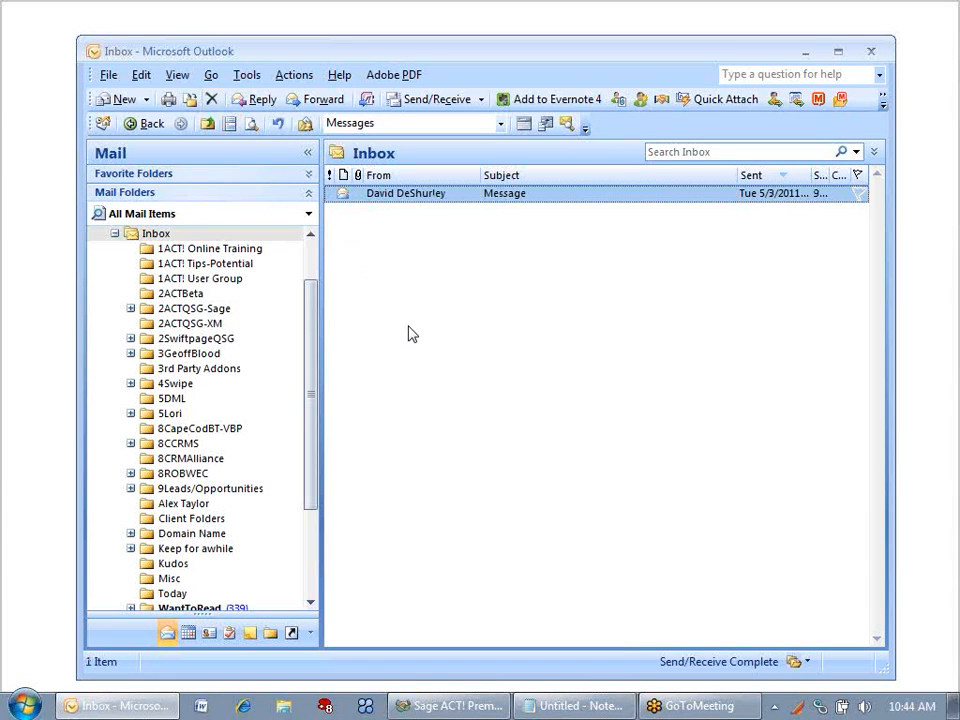
pyautogui.moveTo(948, 22)
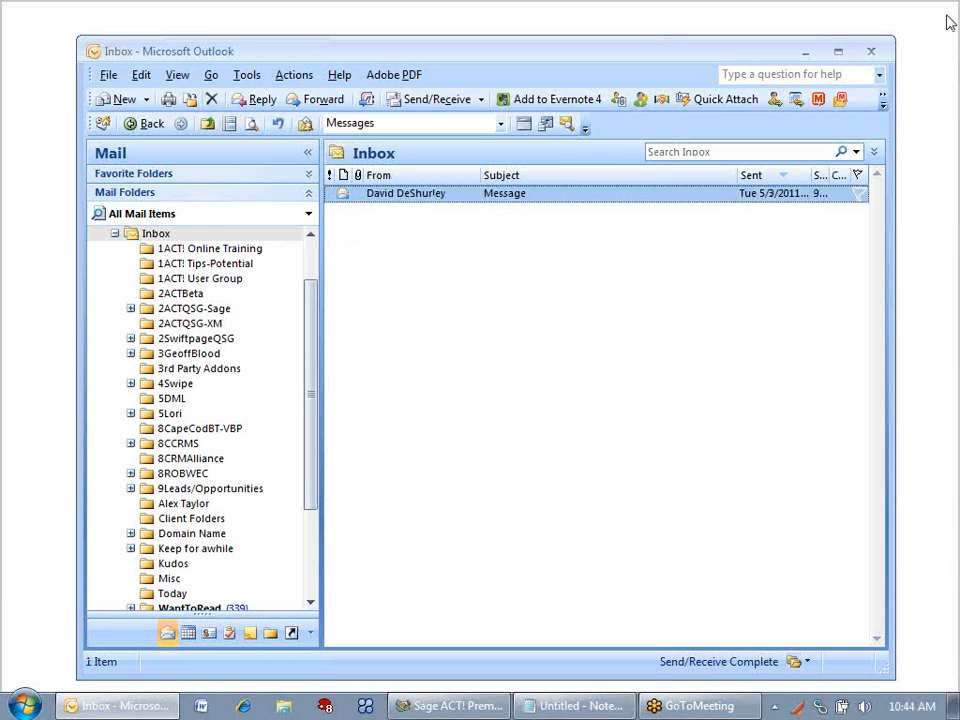